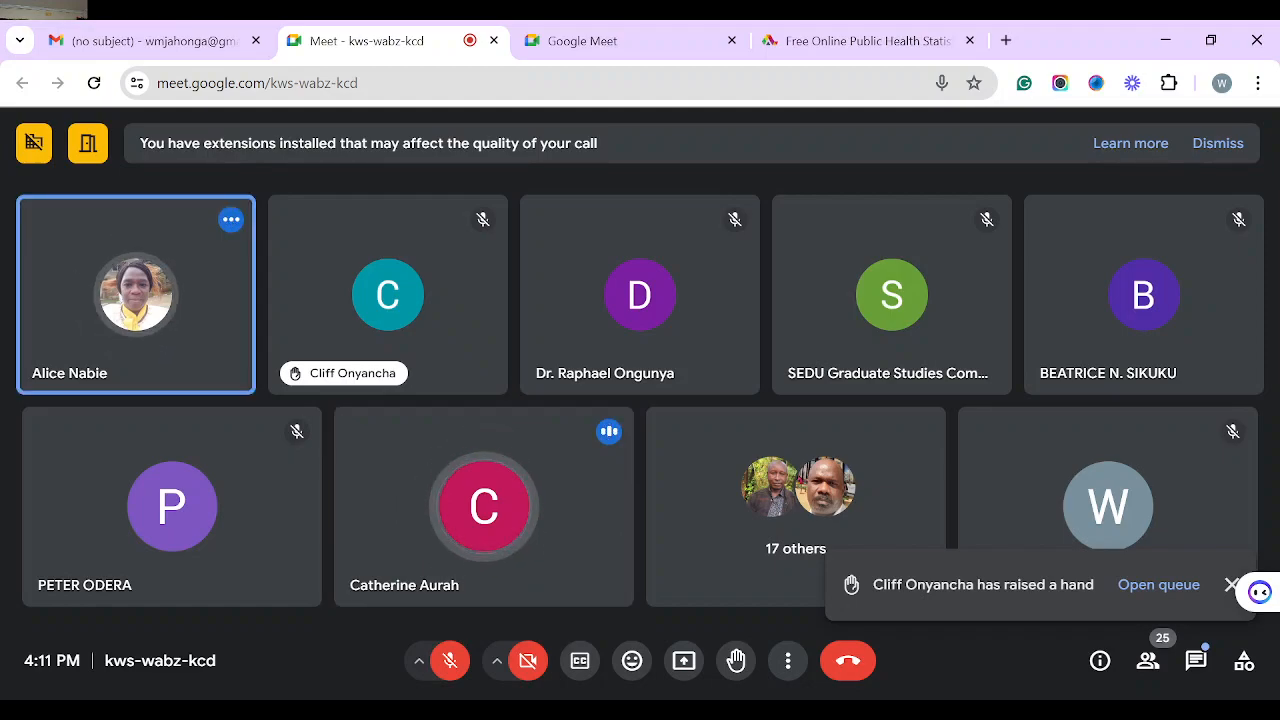
left_click(483, 506)
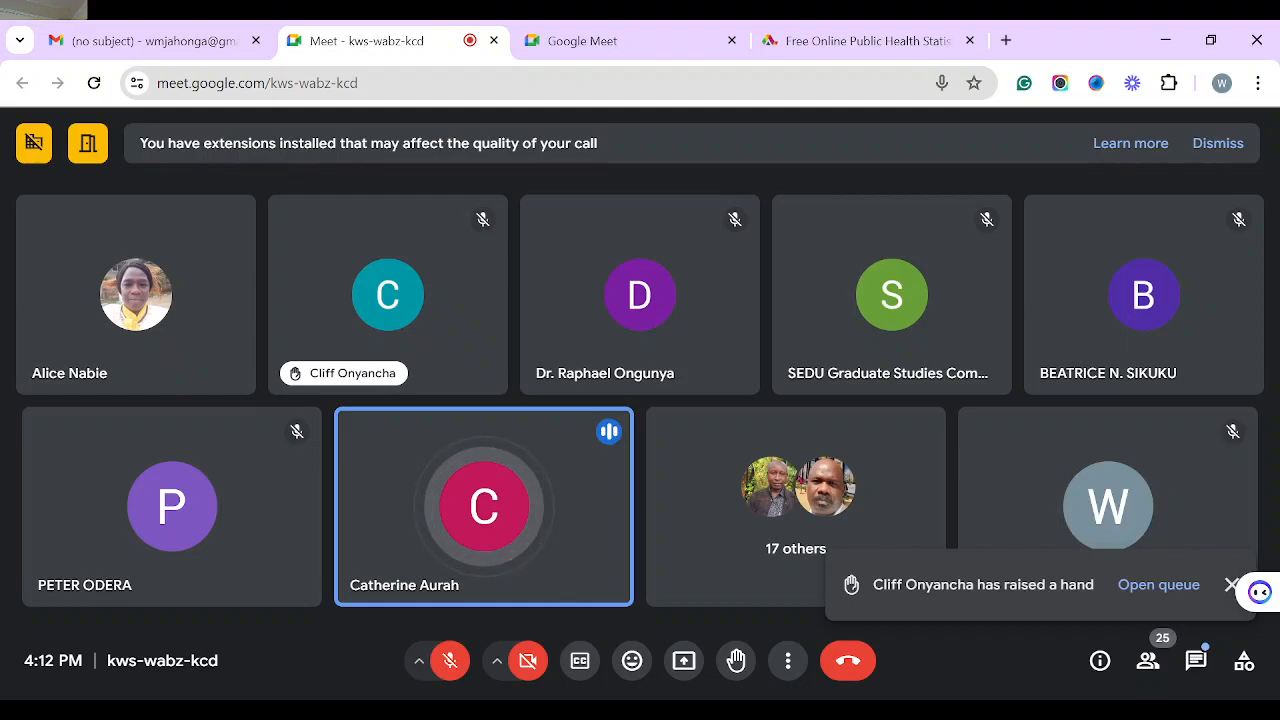
mouse_move(1147, 660)
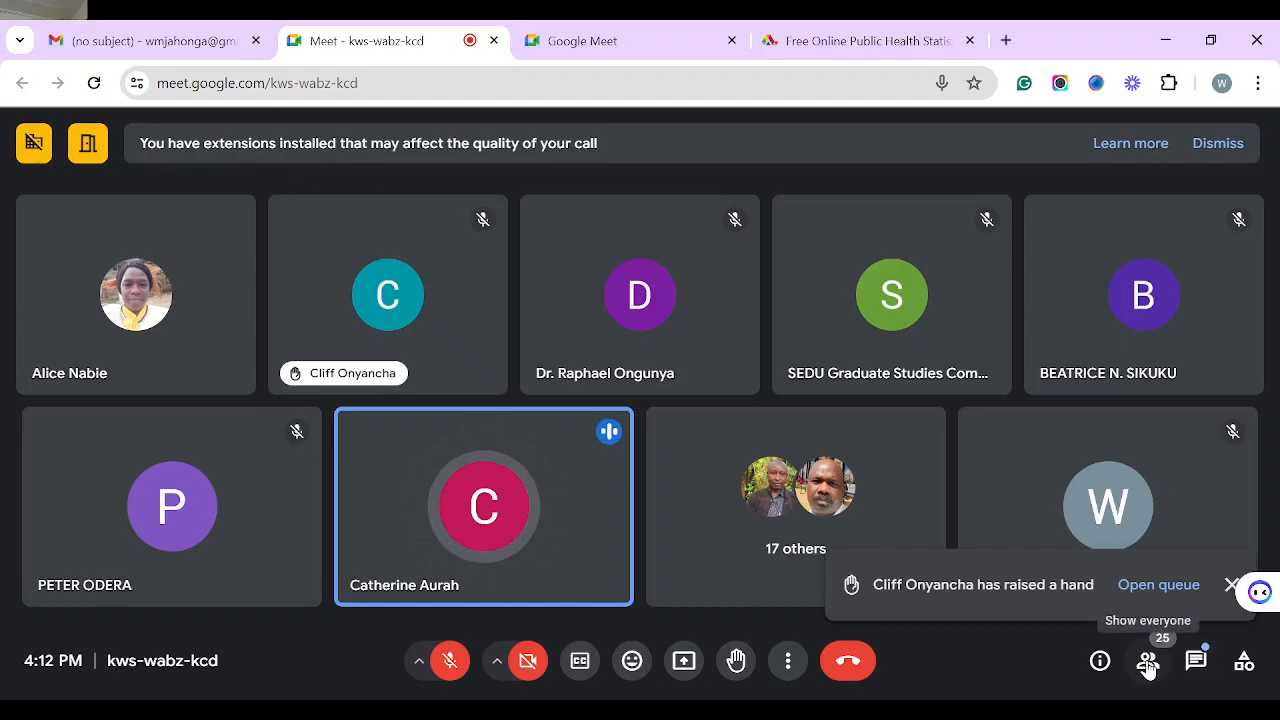
left_click(1147, 660)
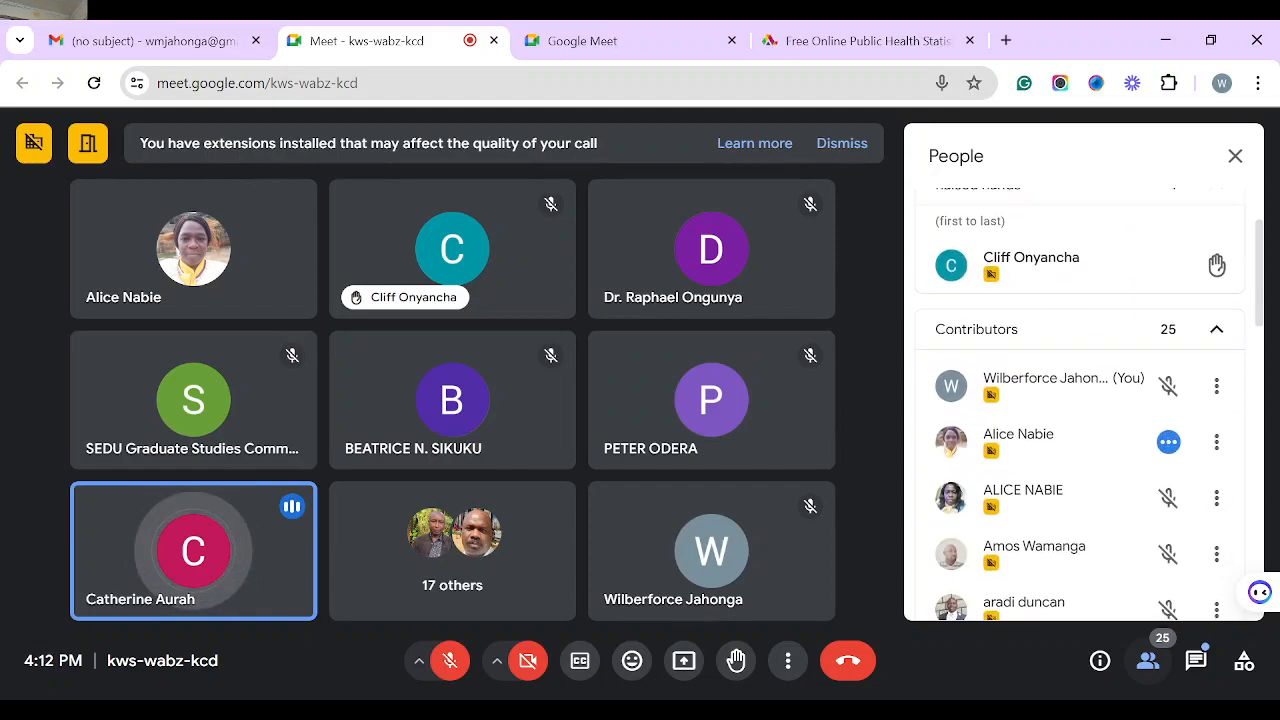
scroll("down", 3)
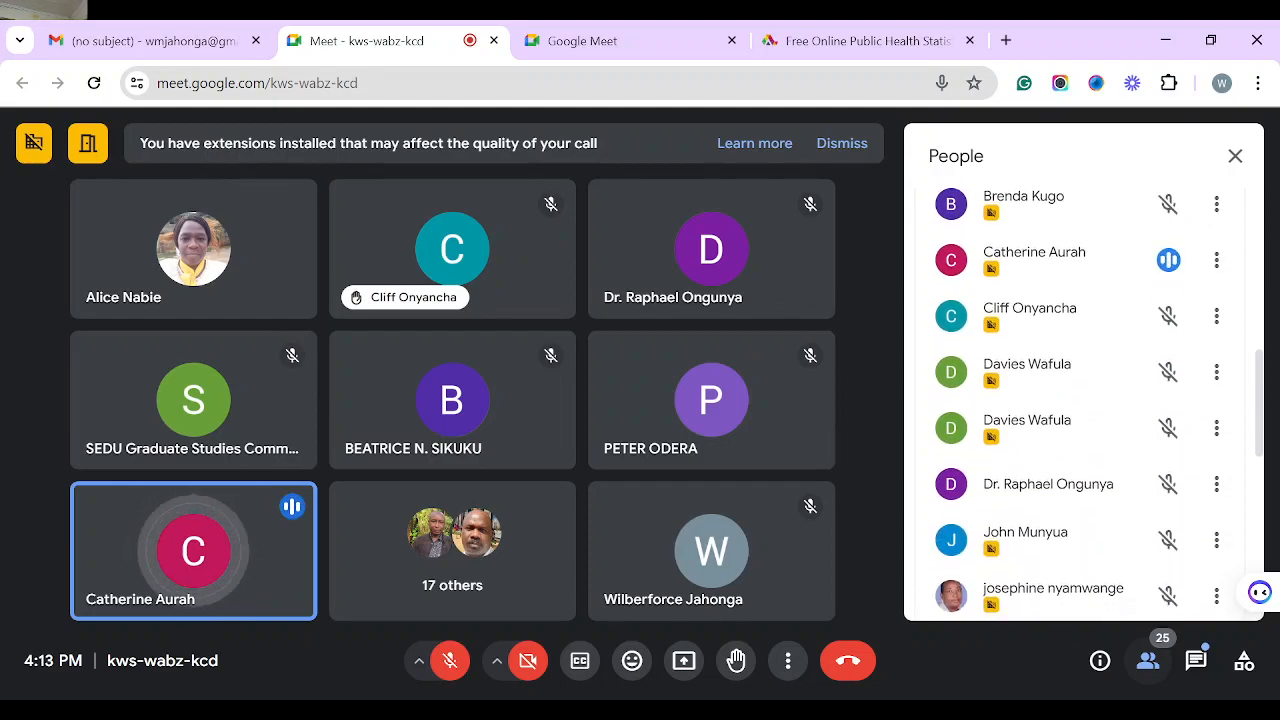
scroll("down", 3)
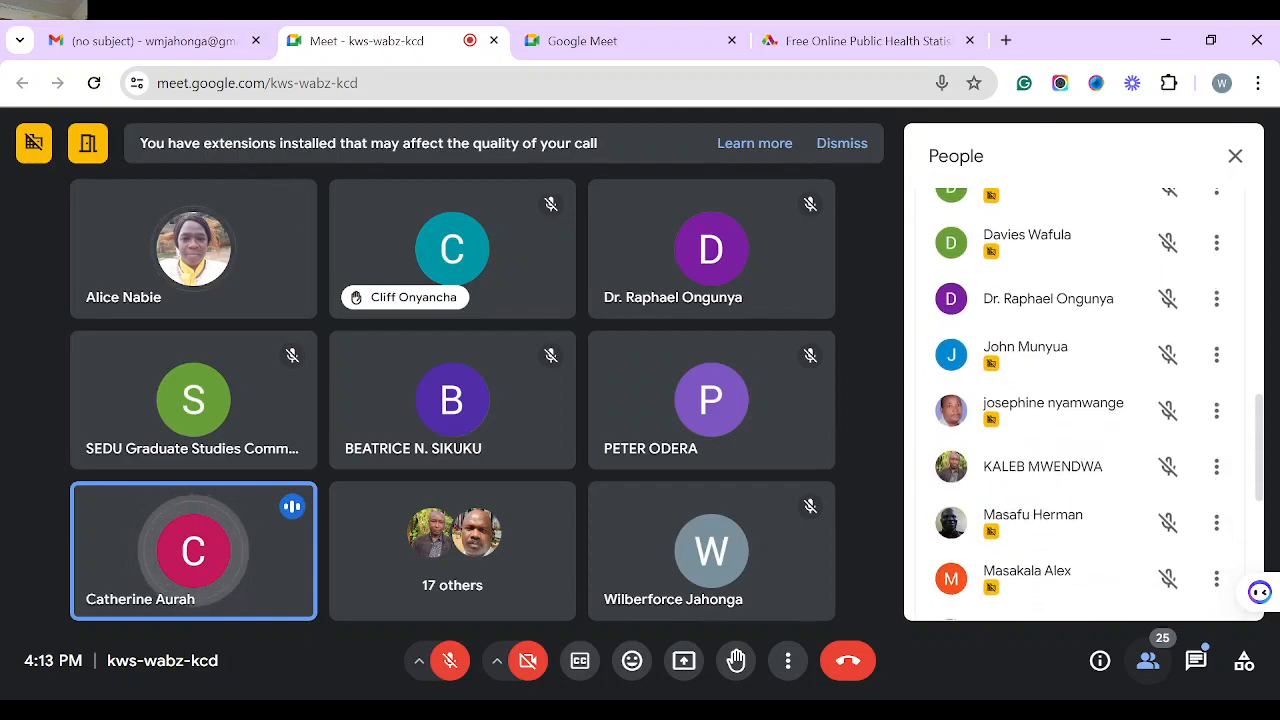
scroll("down", 3)
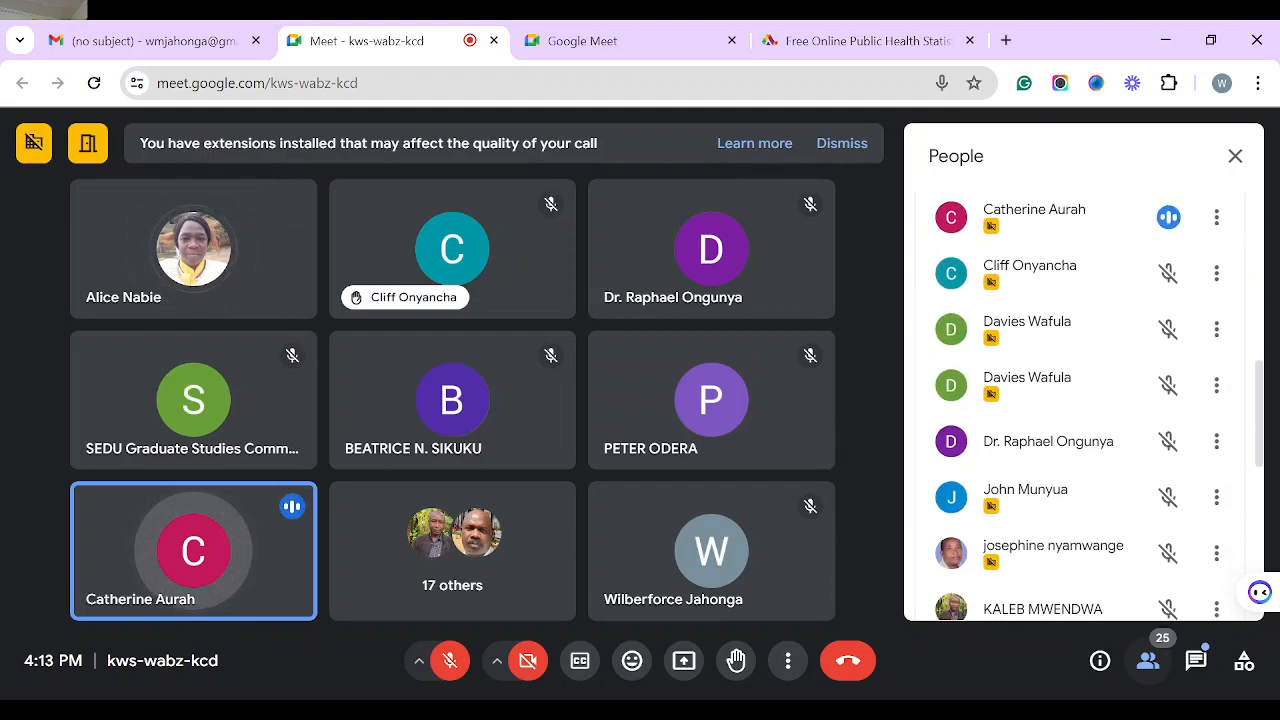
scroll("down", 3)
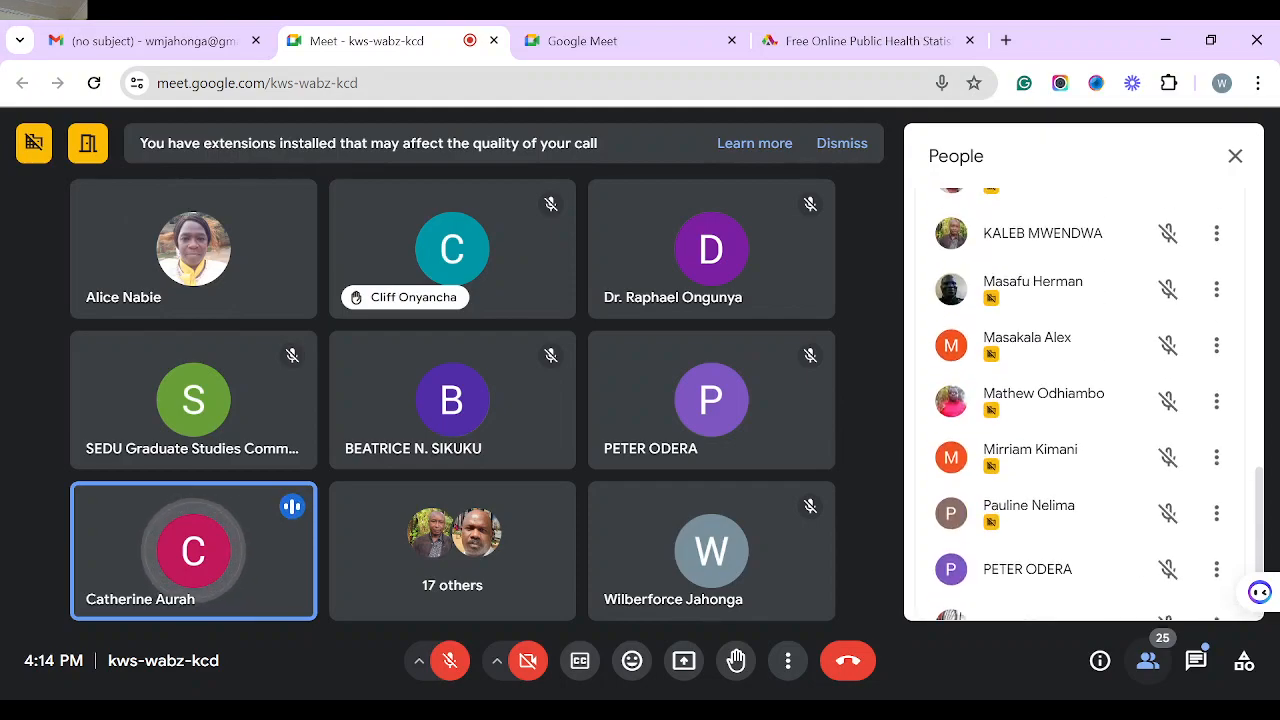
scroll("up", 3)
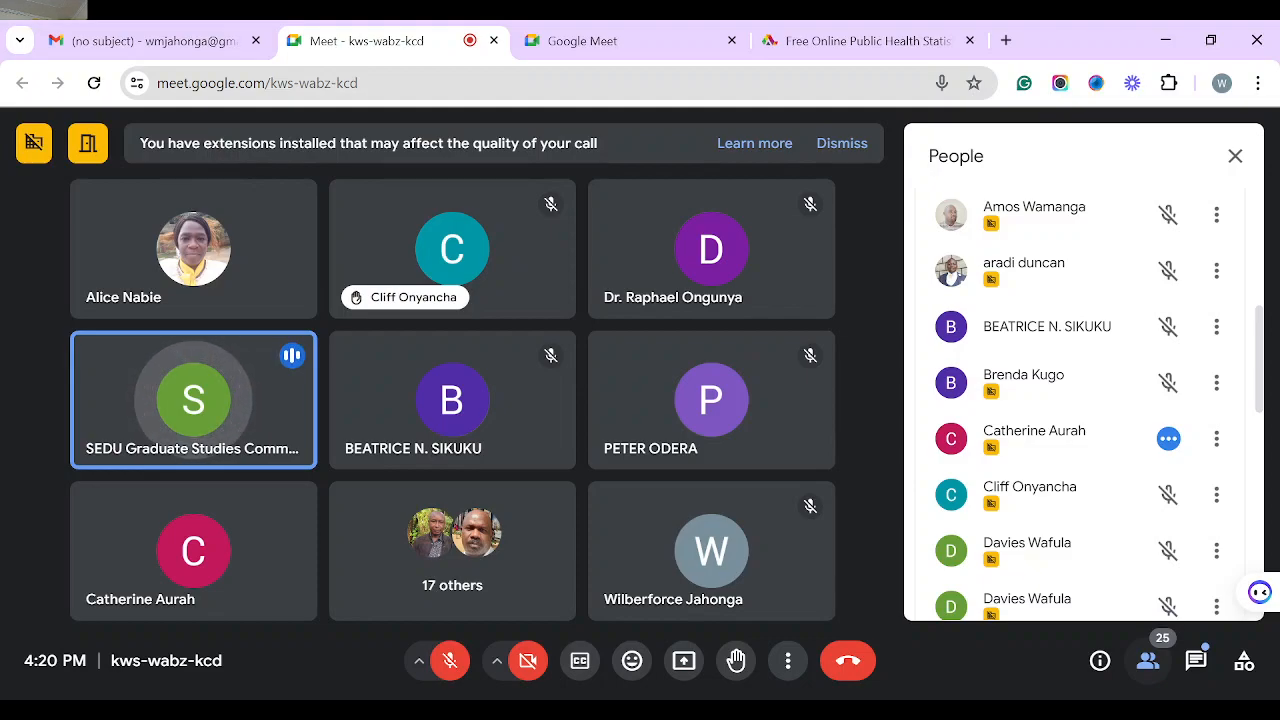
mouse_move(847, 660)
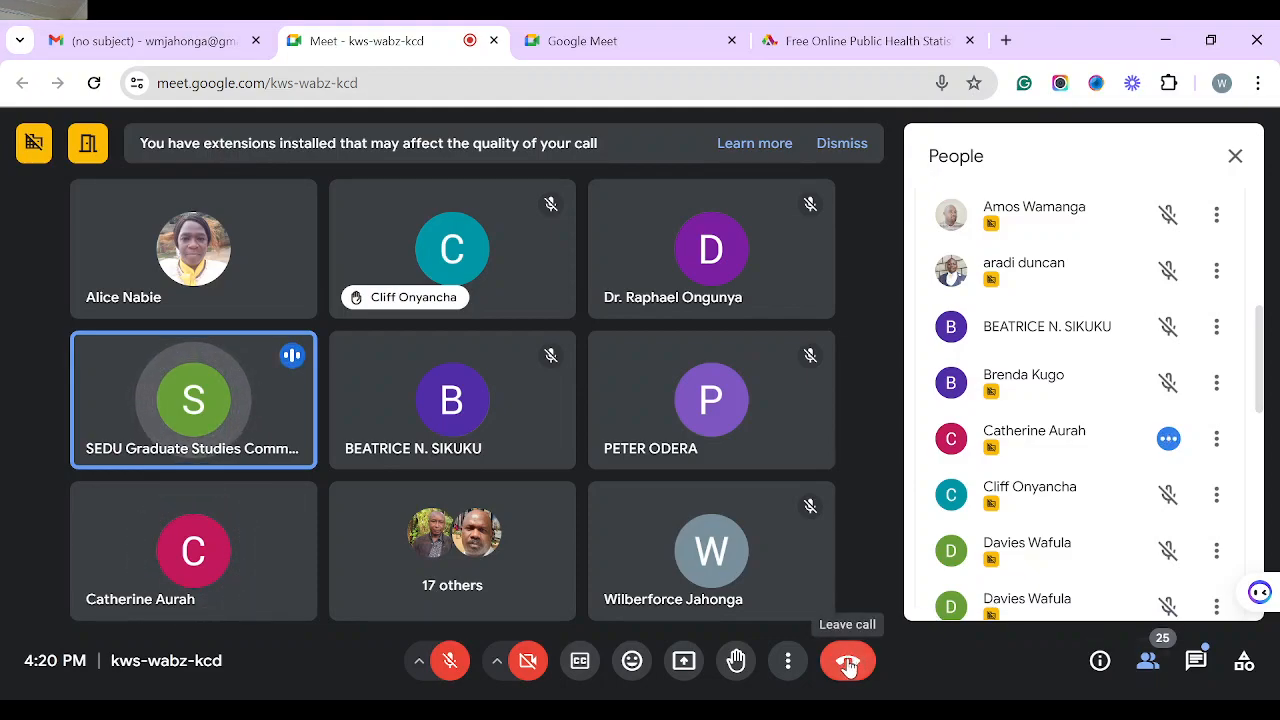